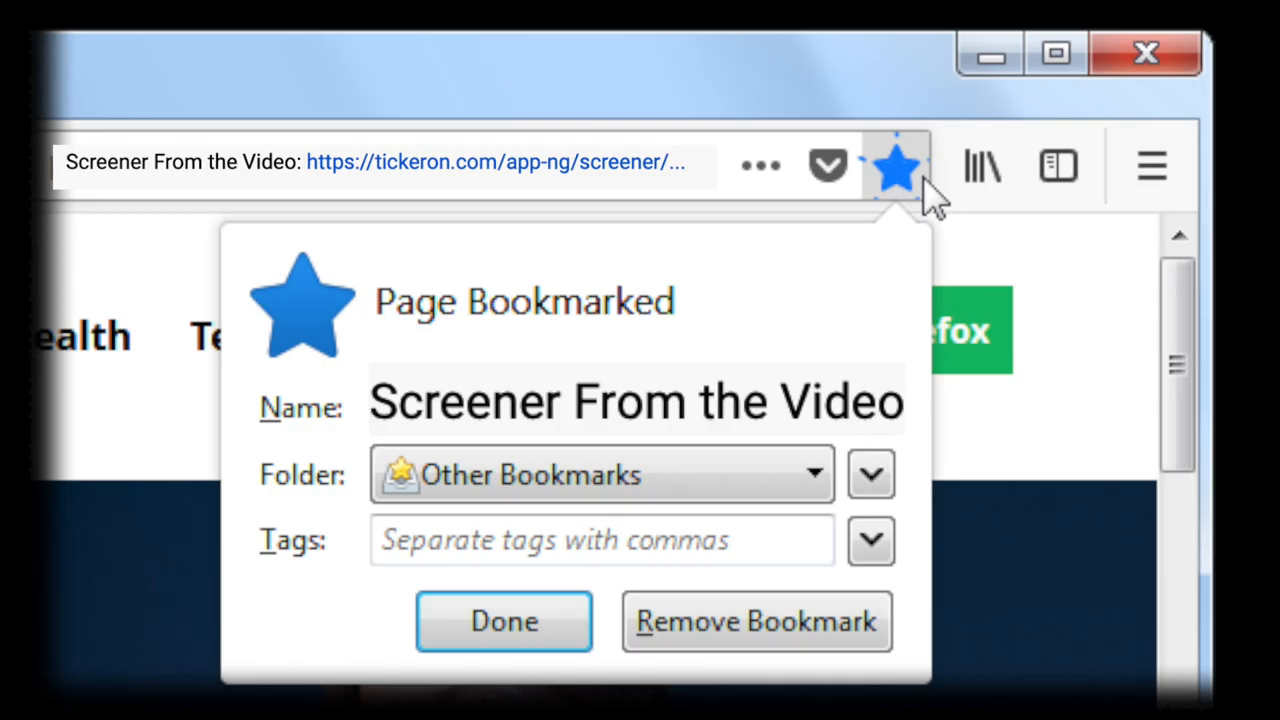
Step: Play the whole Magic Links playlist from the Tickeron channel's Playlists tab
click(504, 621)
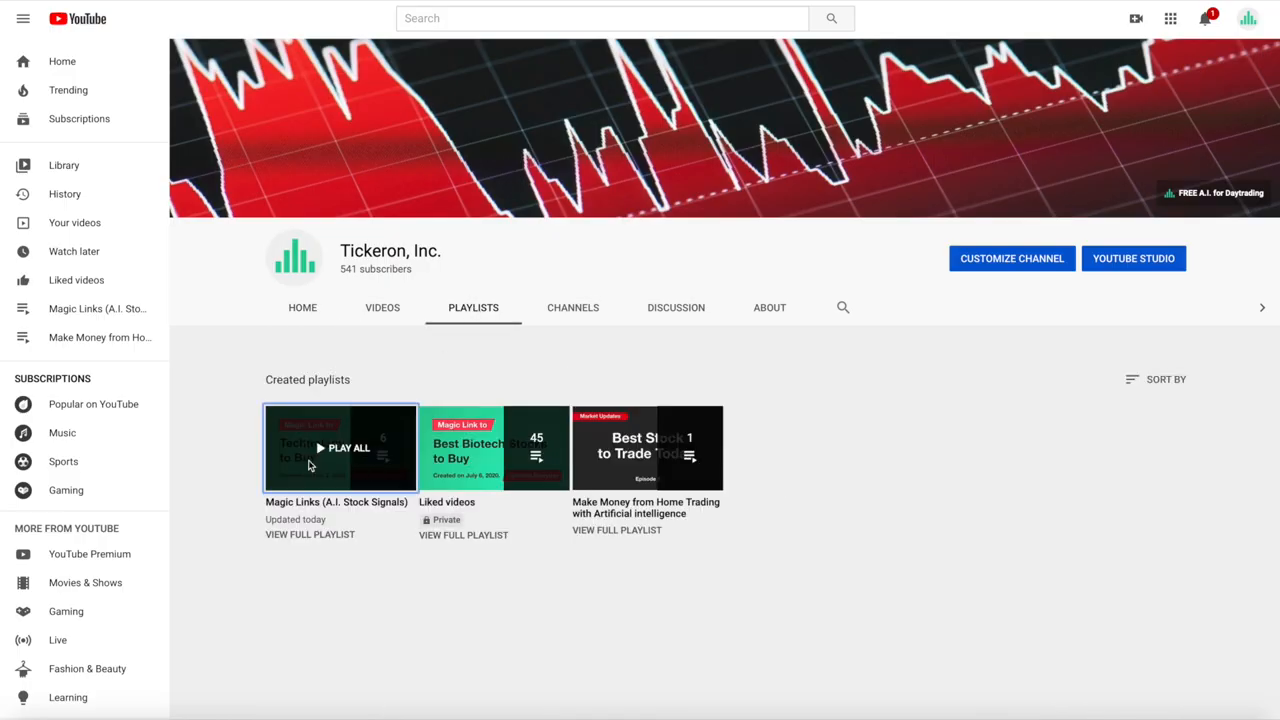
click(348, 447)
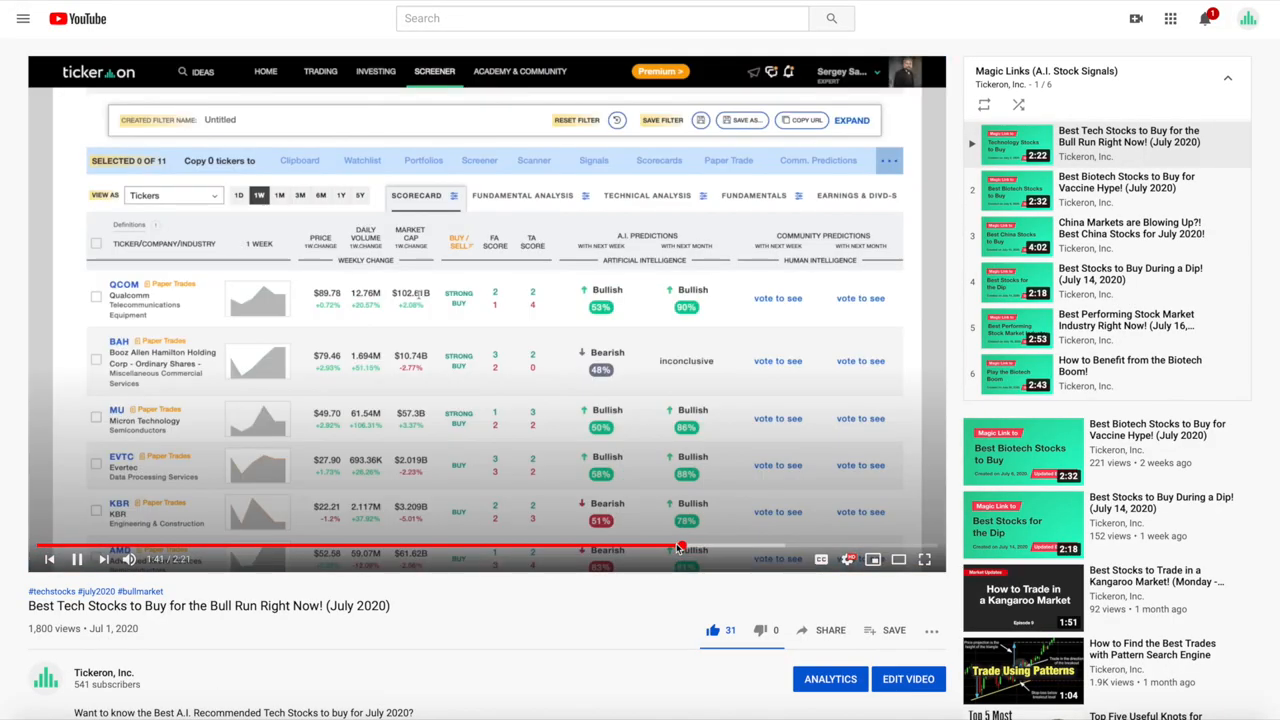
scroll(down, 3)
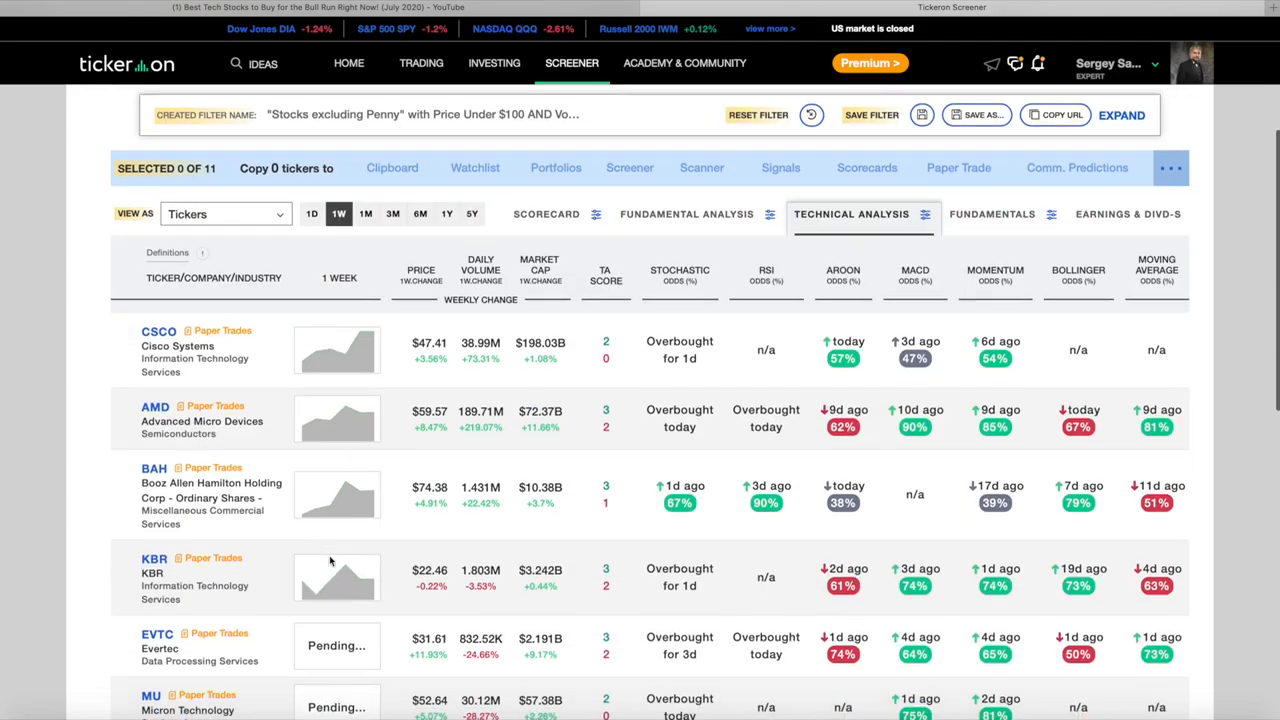
Step: Go to the Tickeron Home page with trade signals and sector overview
click(348, 62)
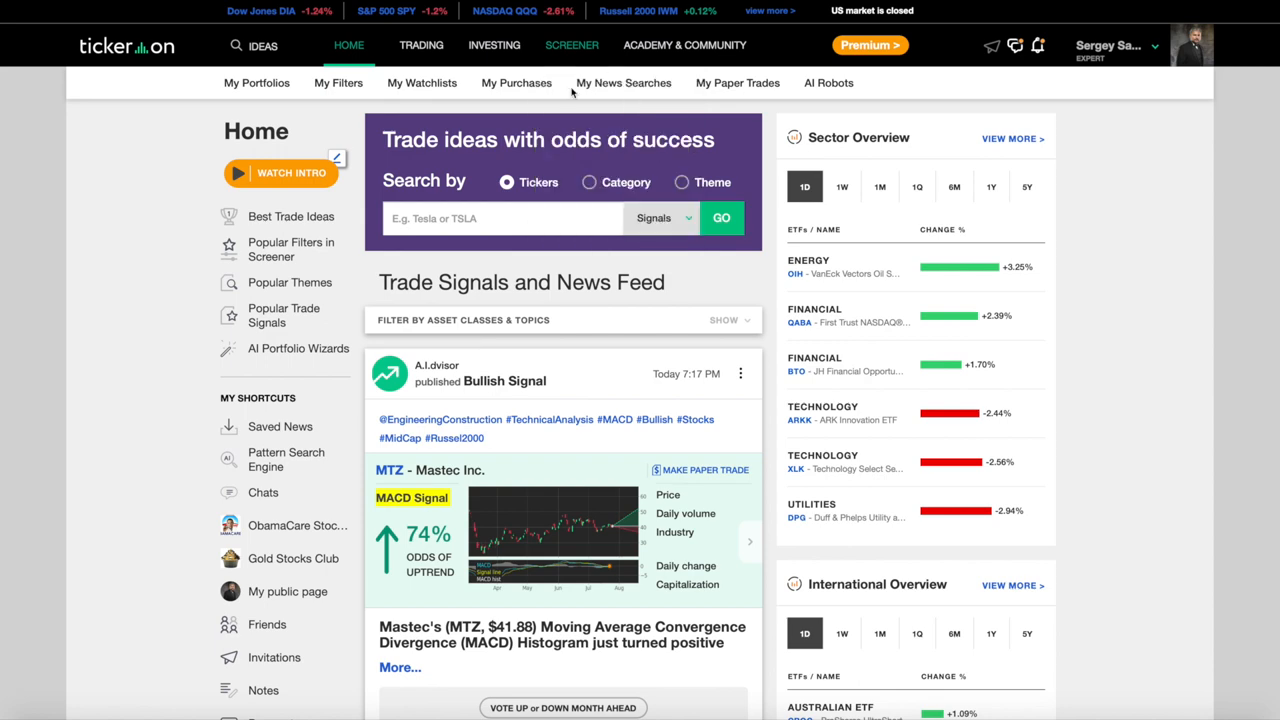
Step: In Screener's Group Trends, sort groups by 1W change and select Medical Distributors
click(572, 45)
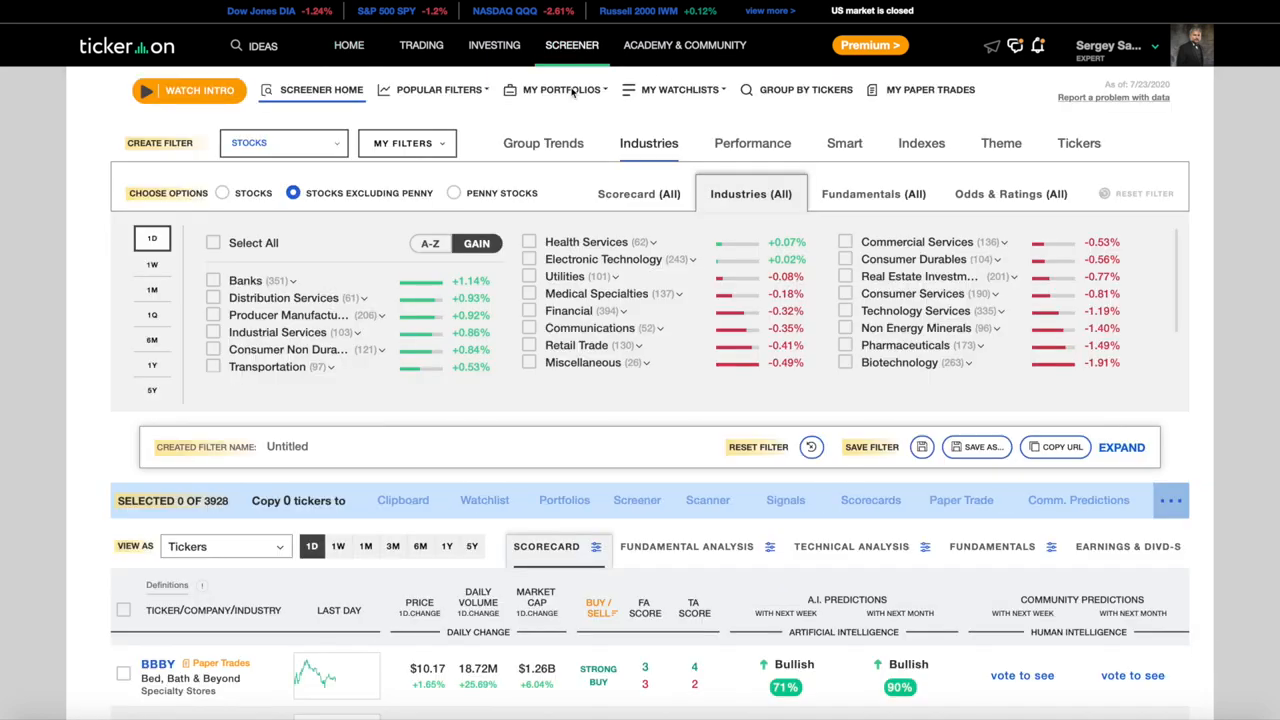
click(543, 143)
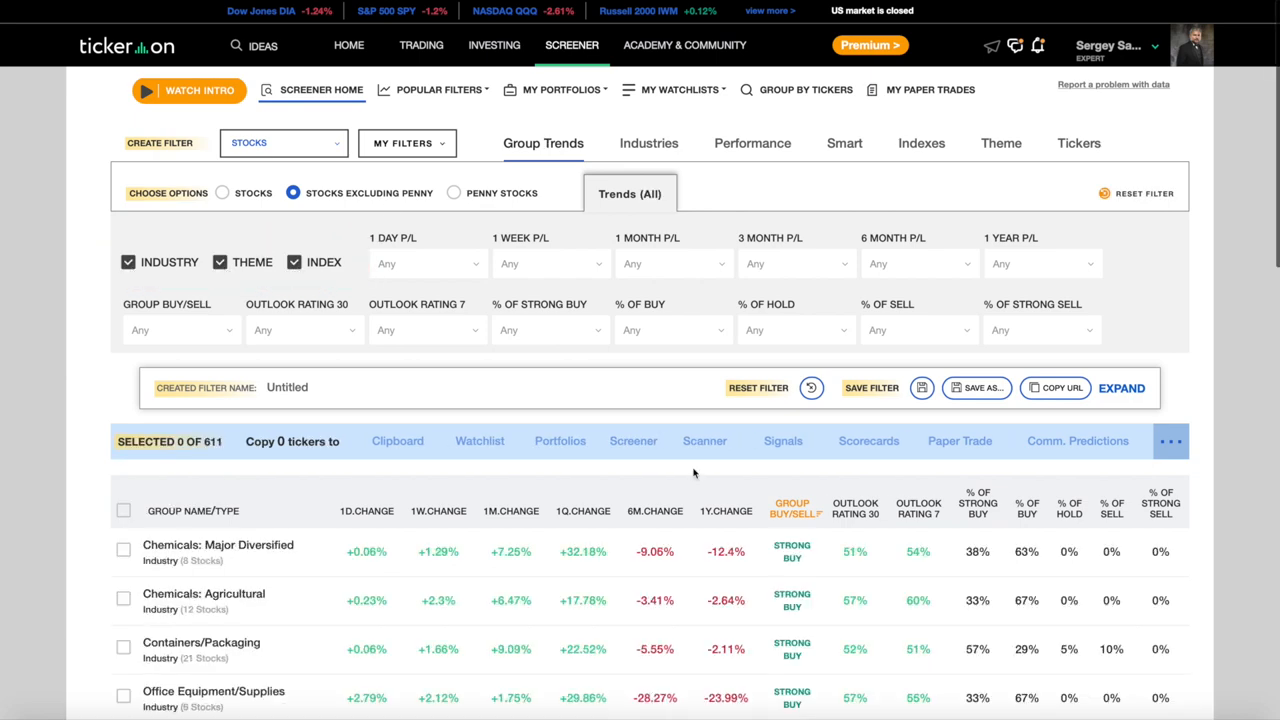
scroll(down, 3)
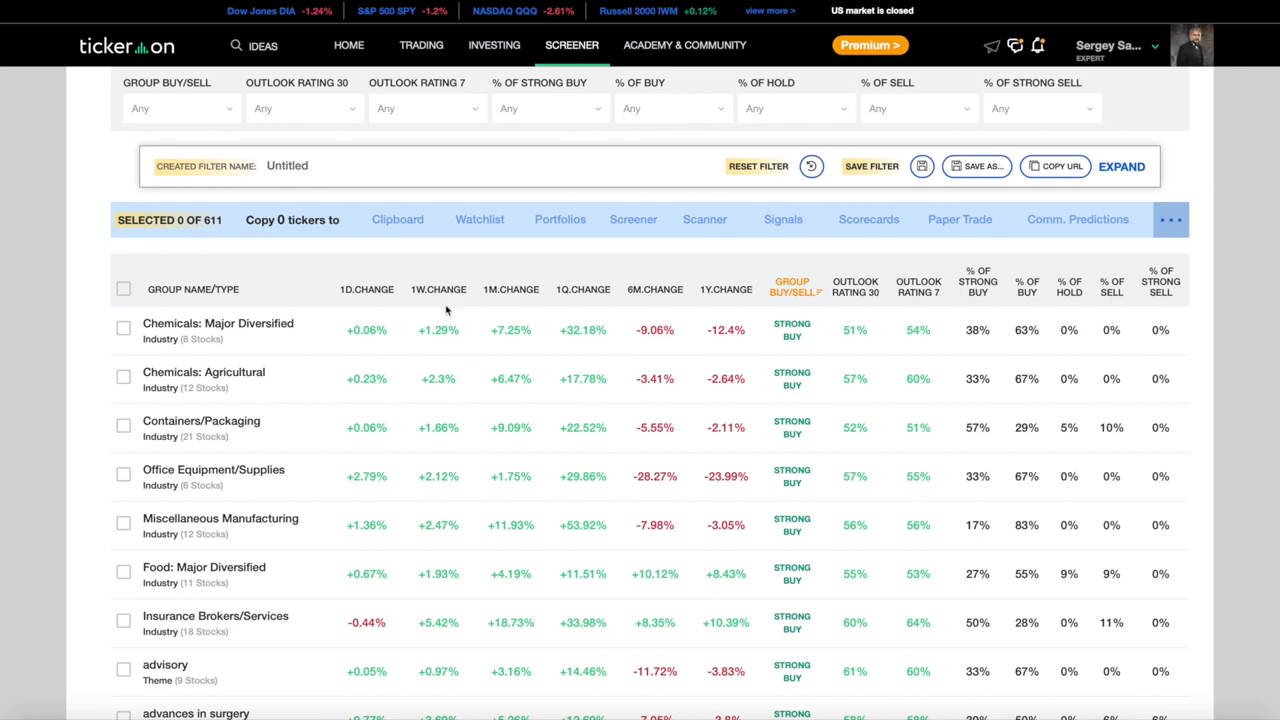
click(438, 289)
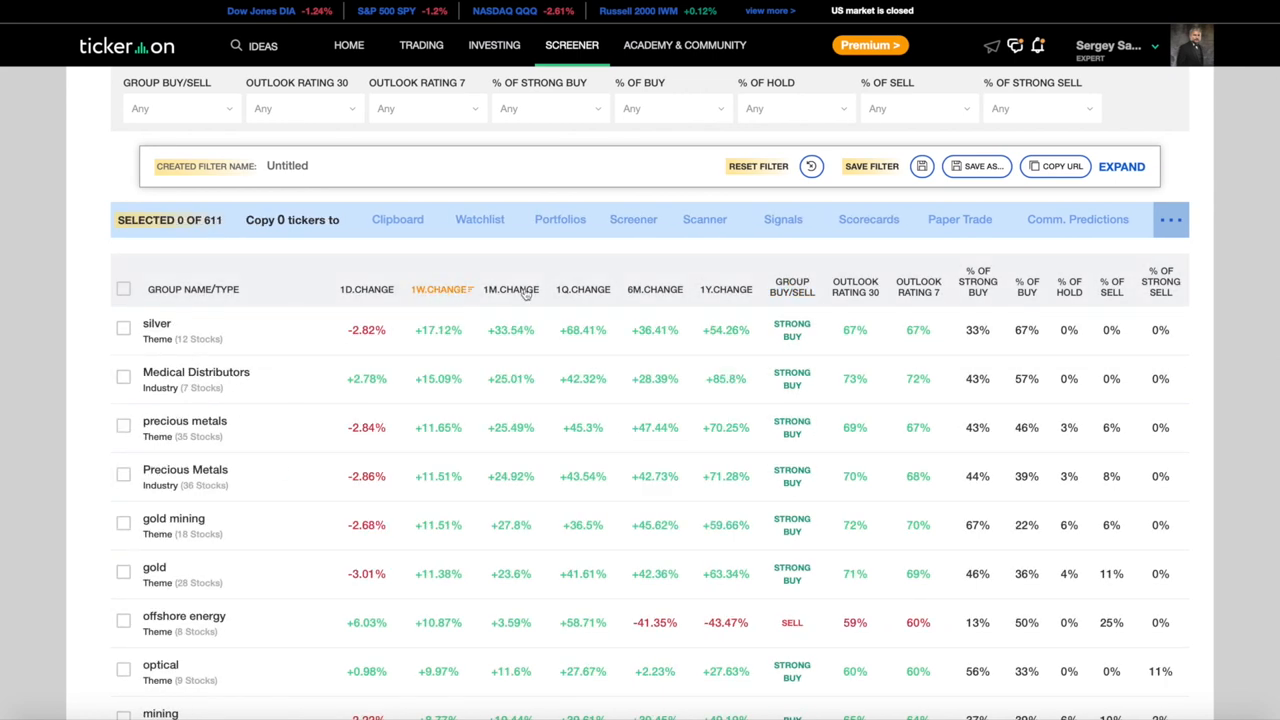
mouse_move(800, 268)
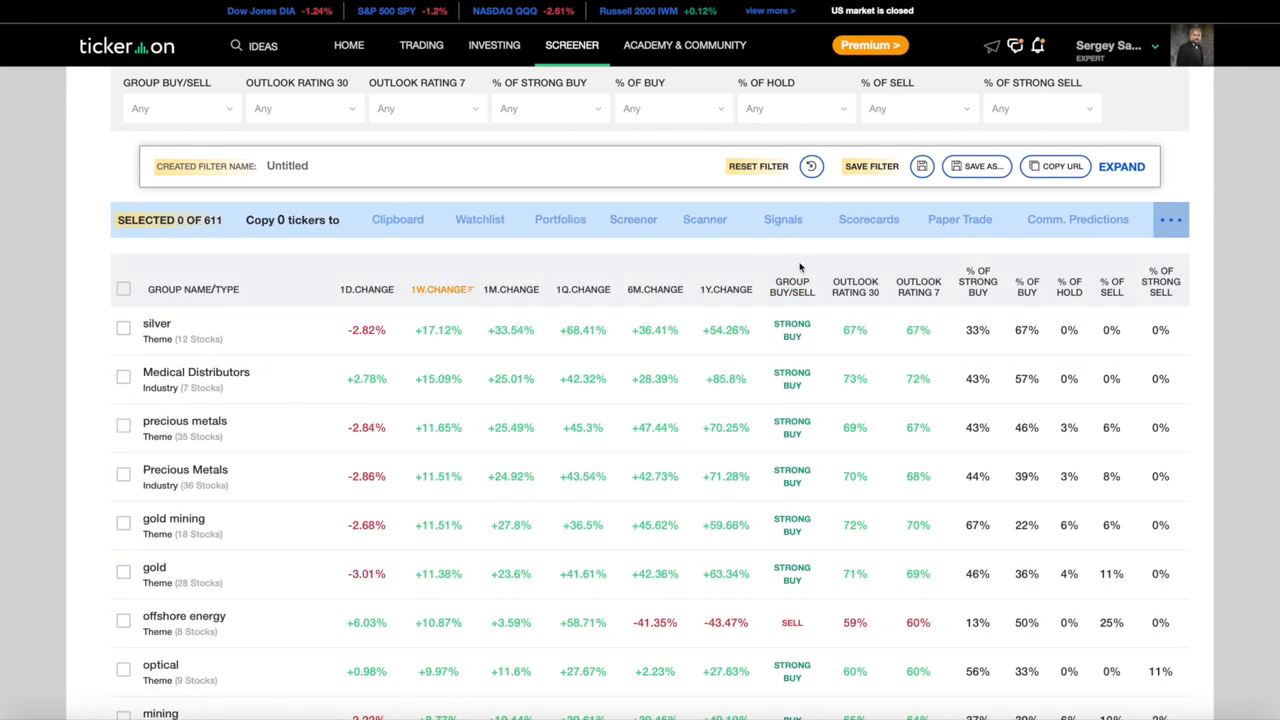
click(792, 285)
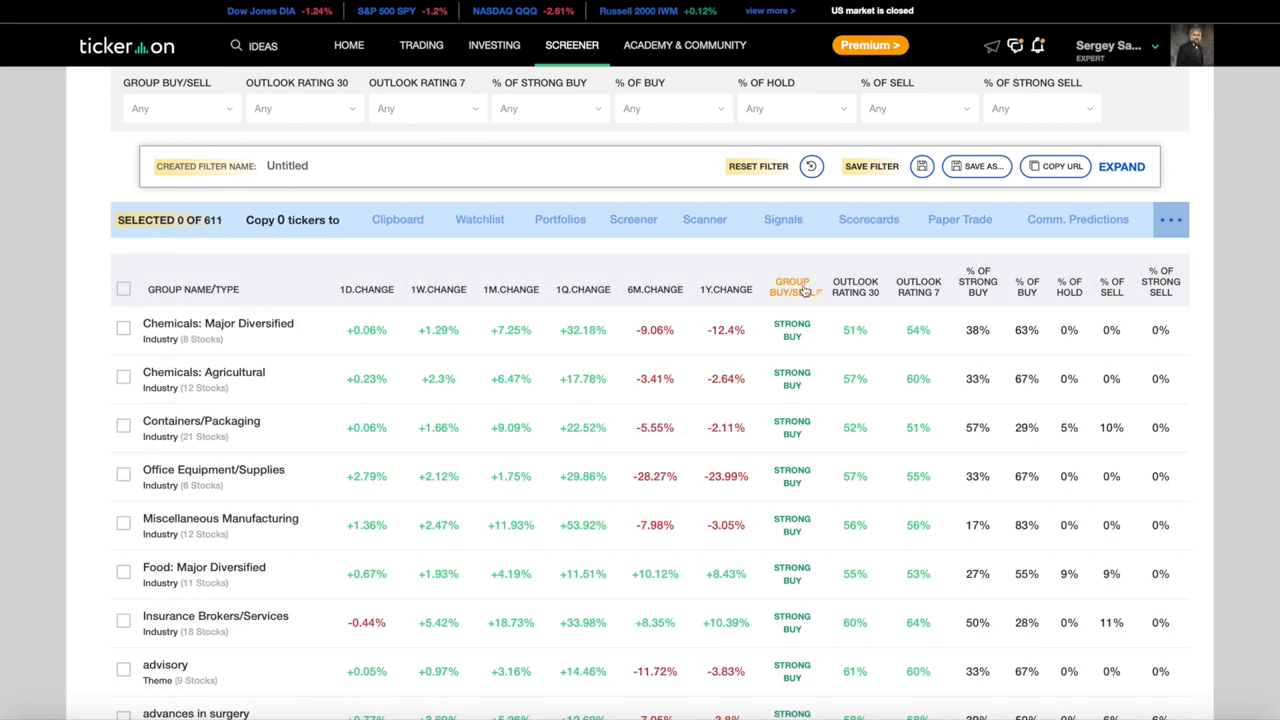
click(438, 289)
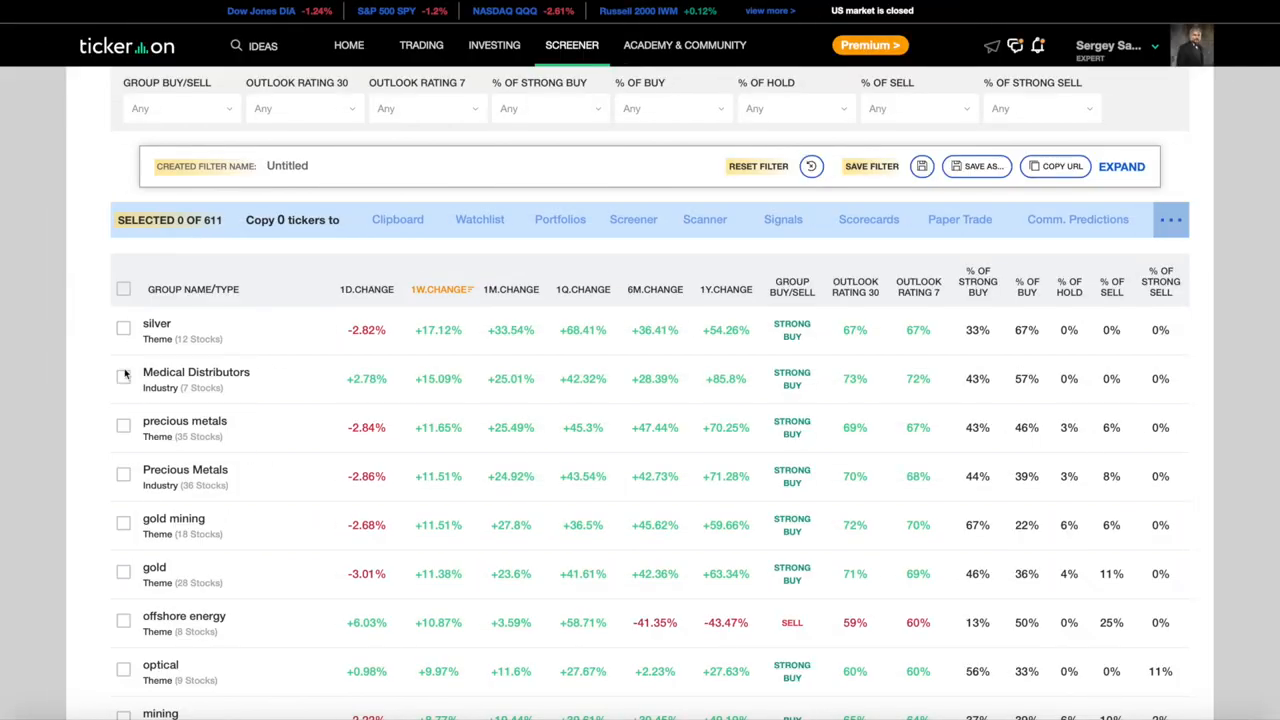
click(123, 376)
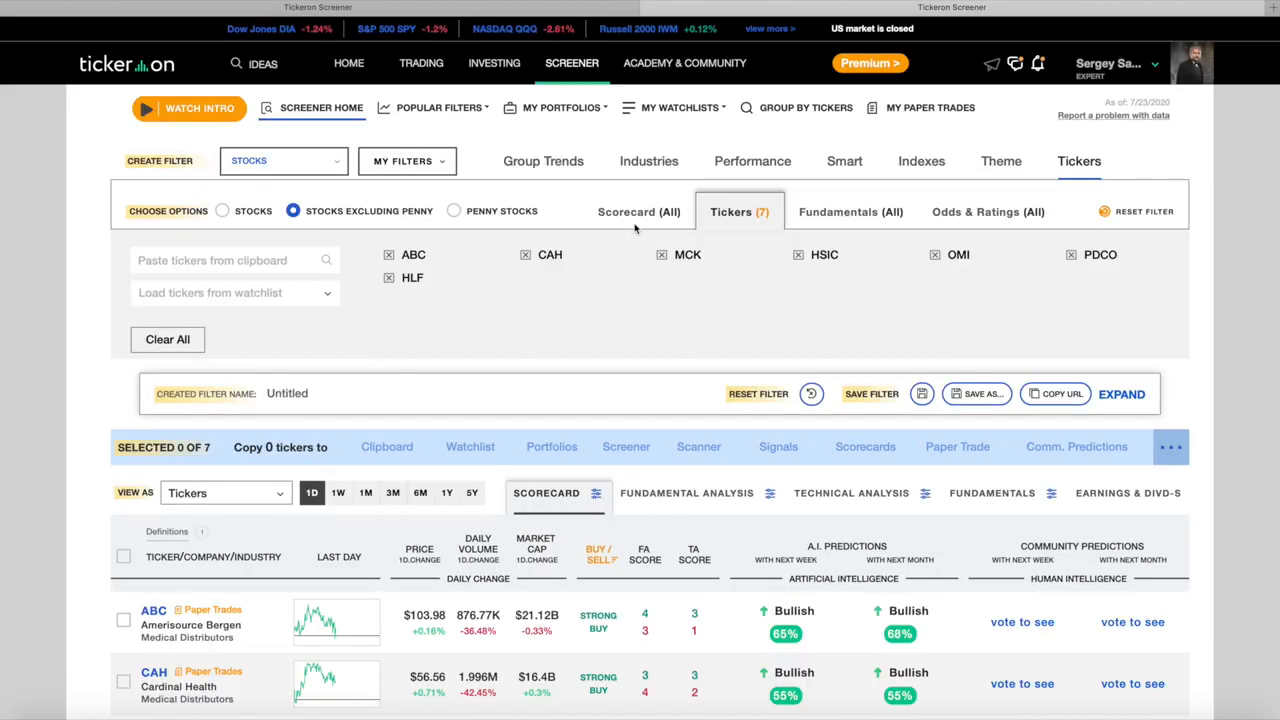
Step: Copy the URL of the seven-stock Medical Distributors filter
scroll(down, 3)
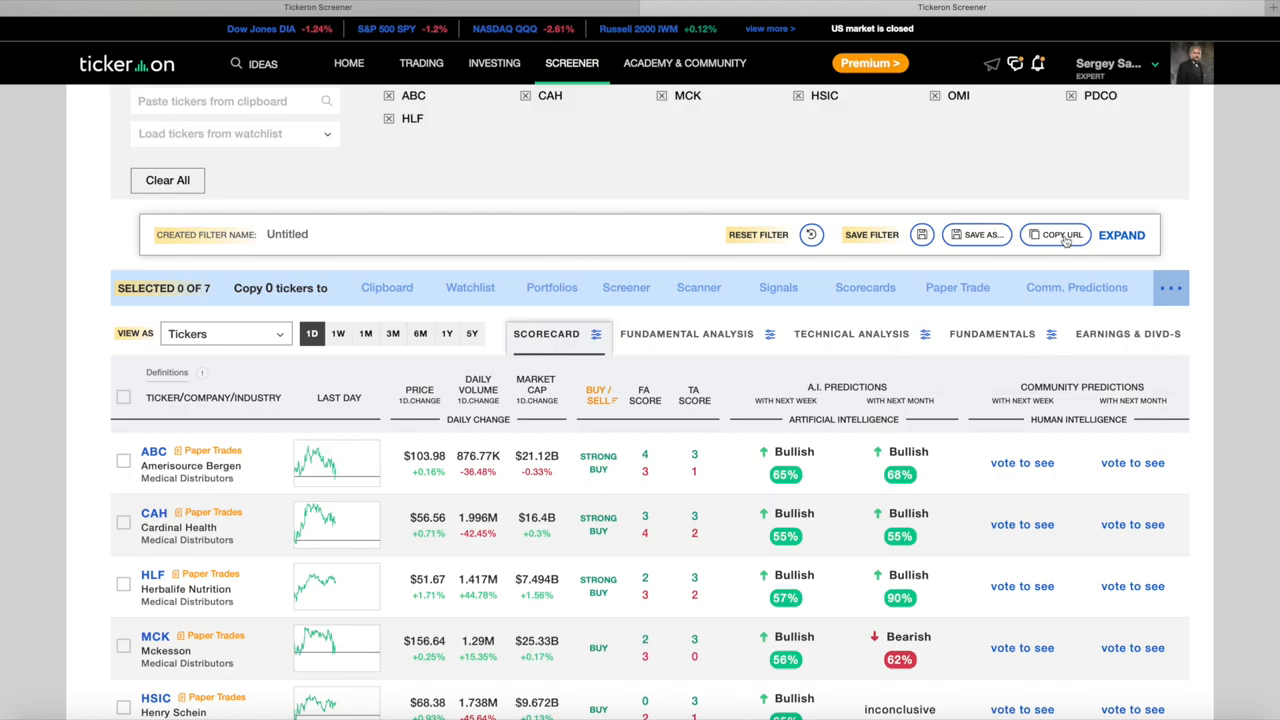
click(1055, 234)
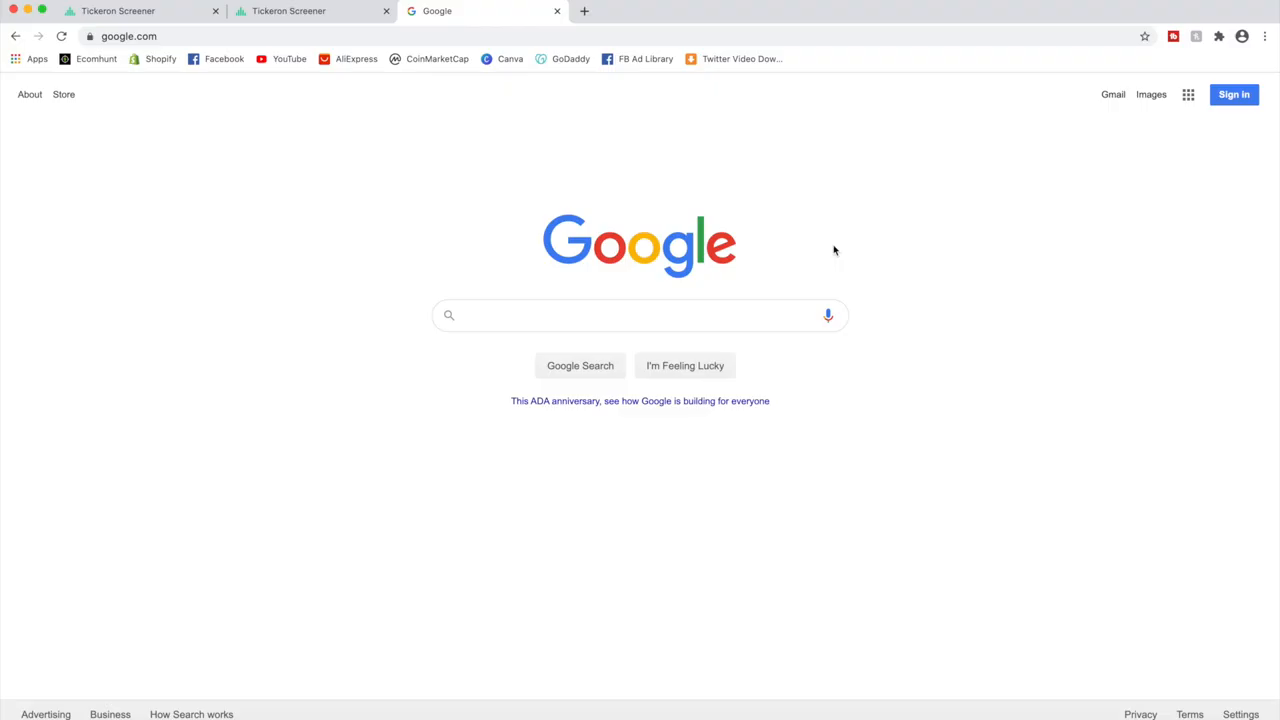
mouse_move(1145, 37)
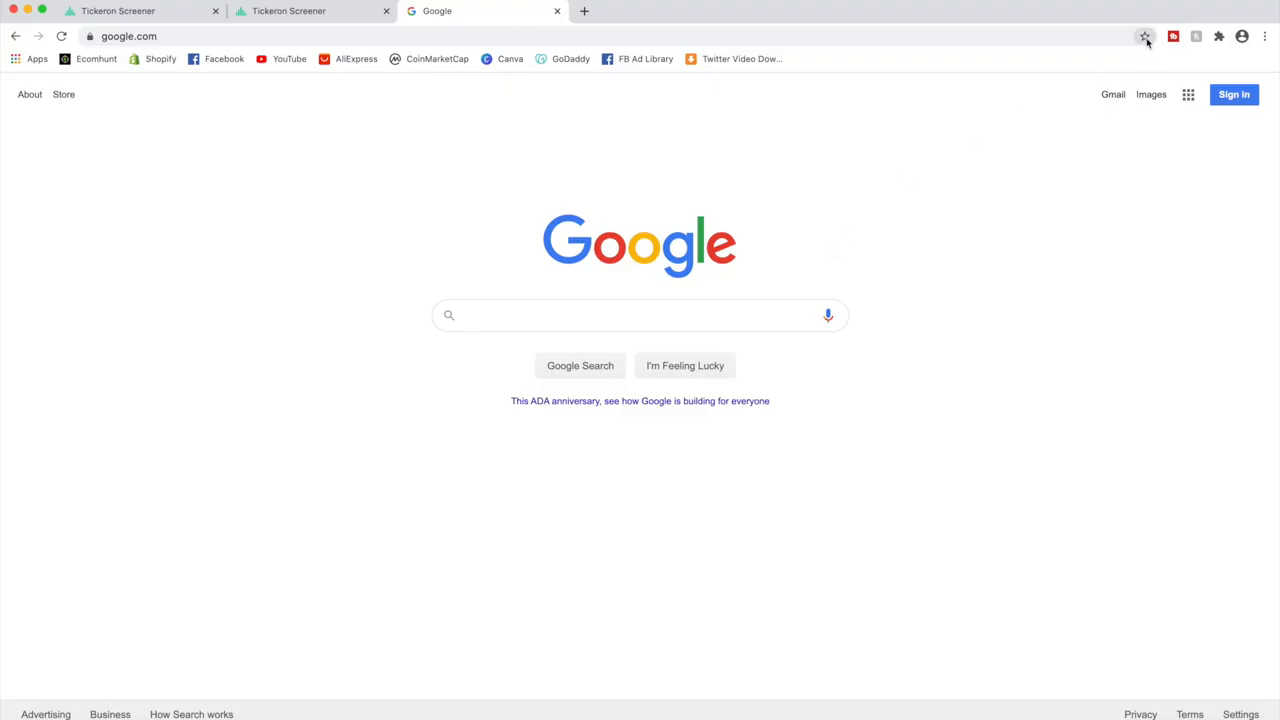
Step: Open Chrome's Bookmark Manager from the browser menu
click(1264, 36)
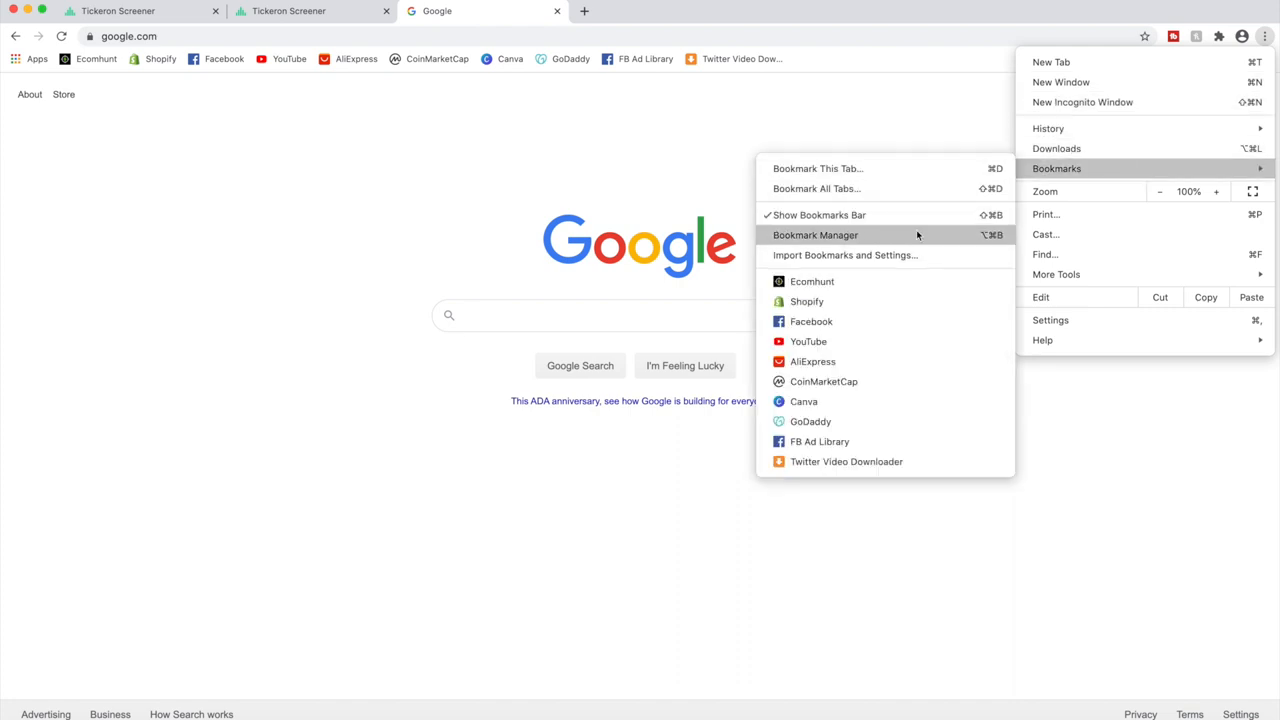
click(815, 234)
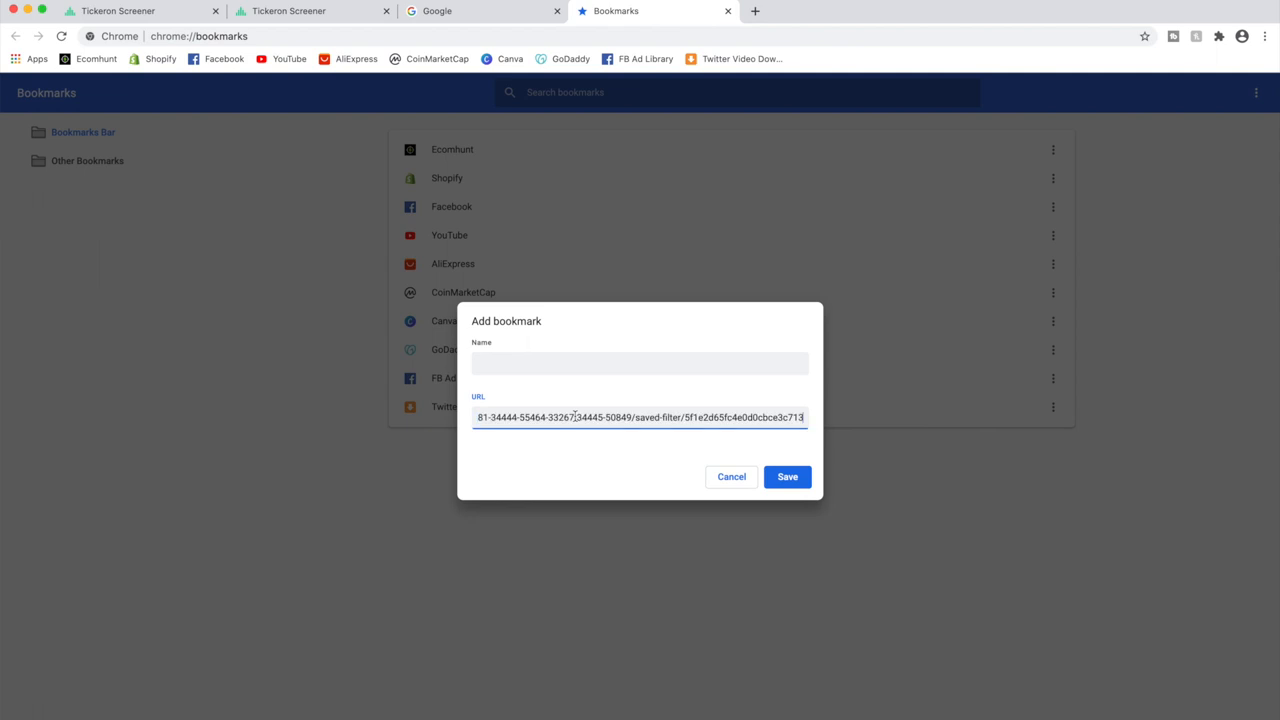
Step: Save bookmarks 'Tickeron Medical Distributors Stocks' and 'Tickeron Precious Metals Stocks'
text(Tickeron Medical)
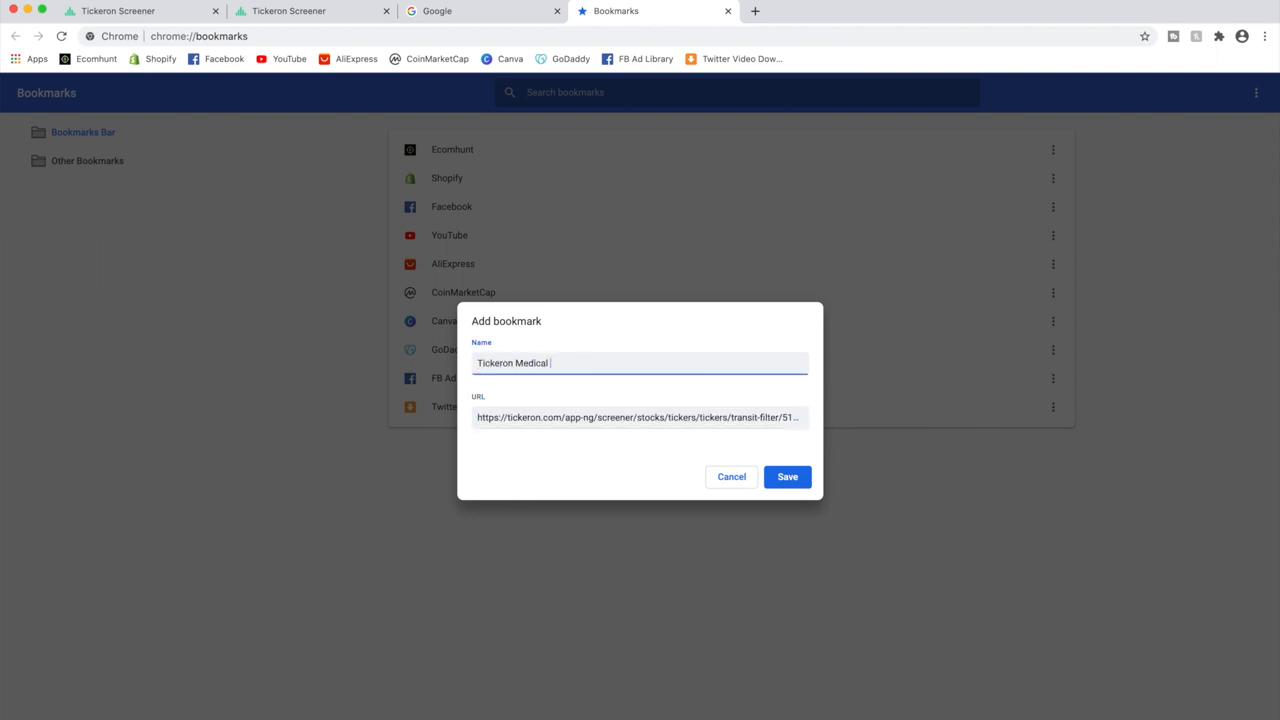
click(787, 476)
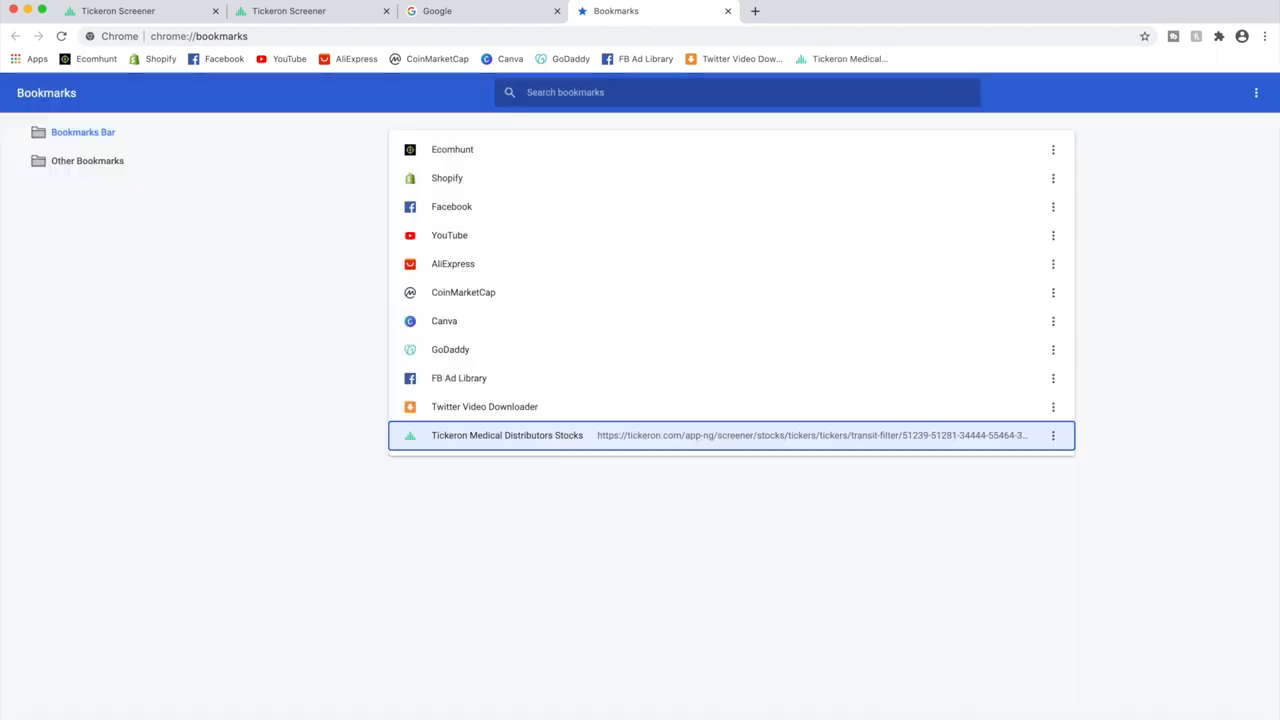
click(1256, 92)
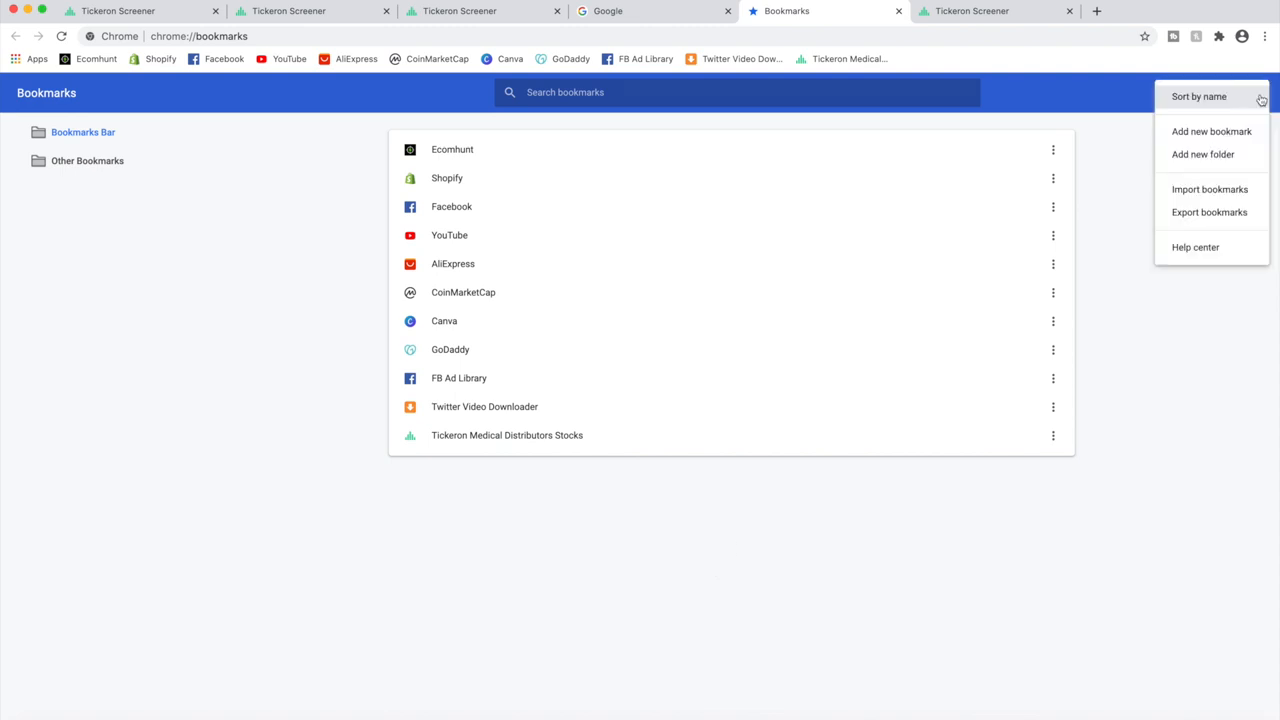
click(1211, 131)
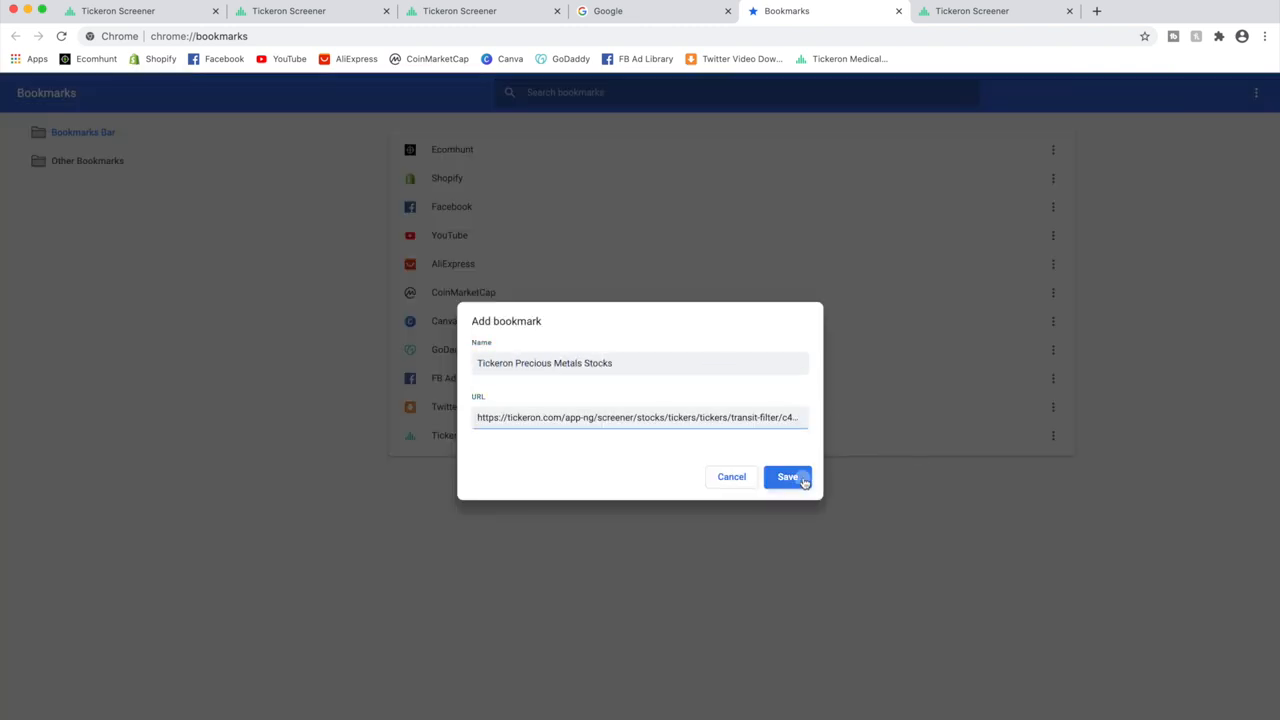
click(787, 476)
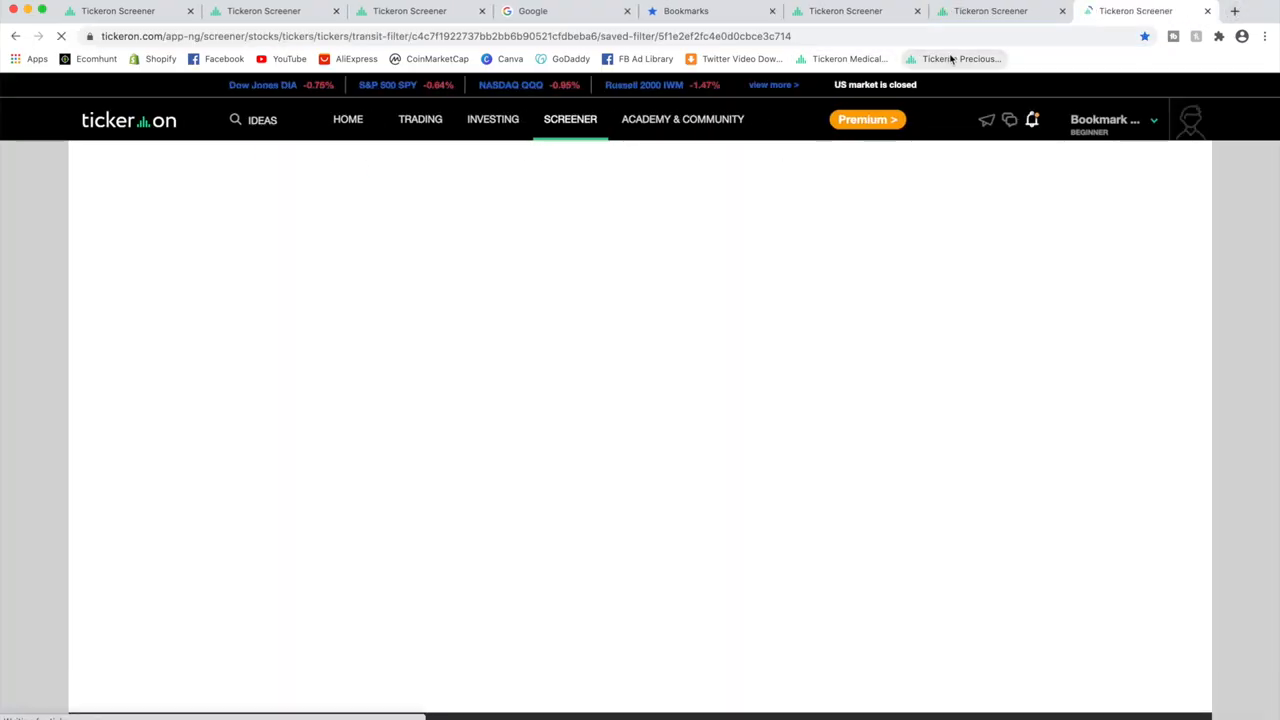